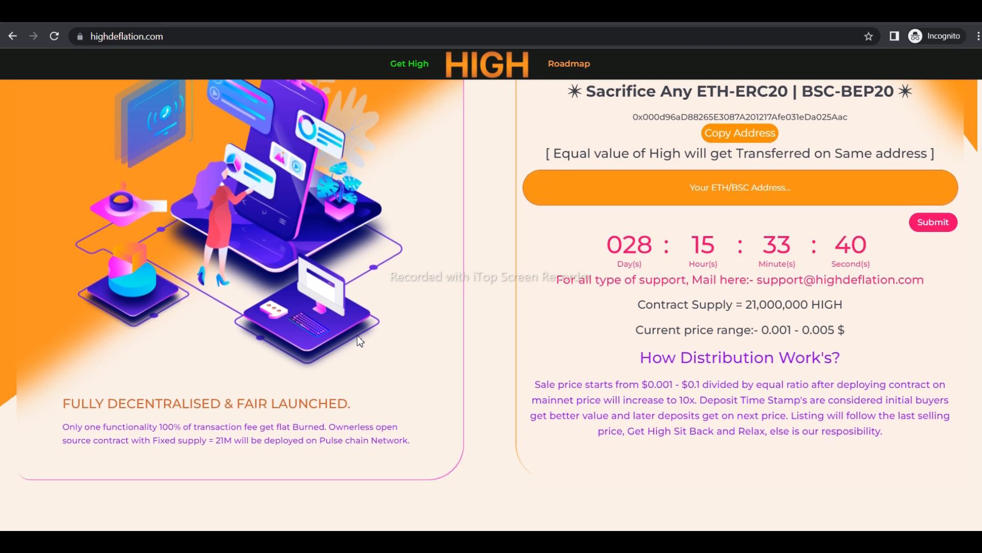
- Scroll through highdeflation.com's Burning fee, Liquidity Lock, Community, Decentralisation and Allocation cards
scroll("down", 3)
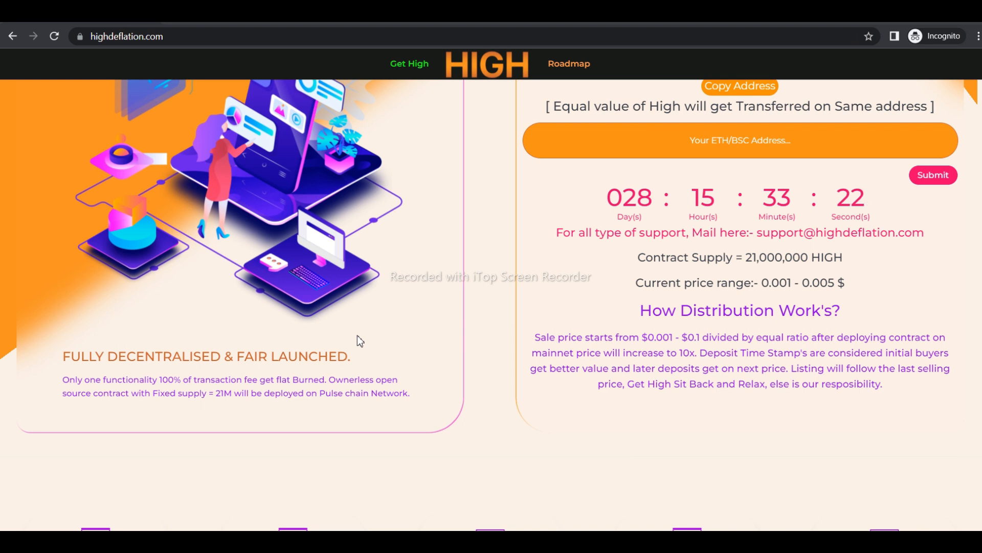
scroll("down", 3)
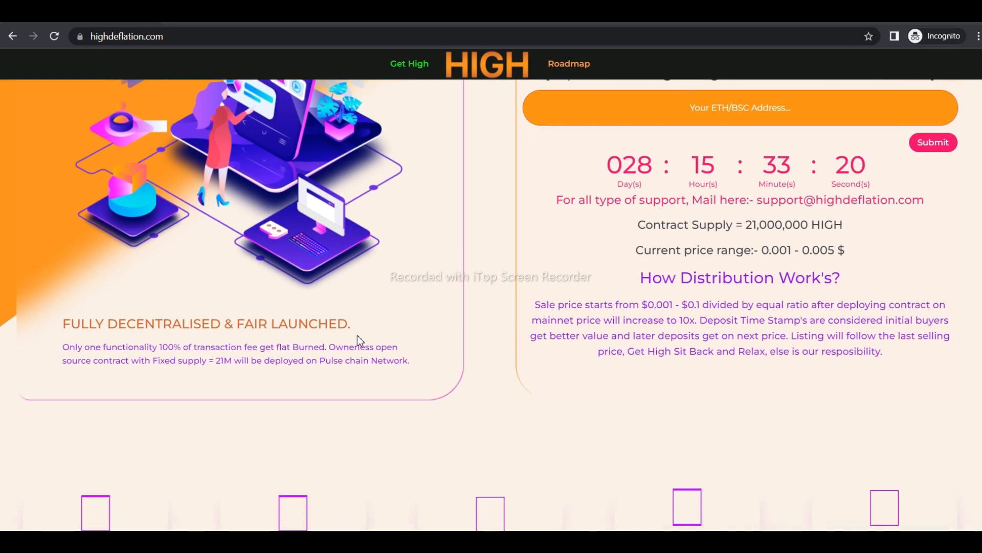
scroll("down", 3)
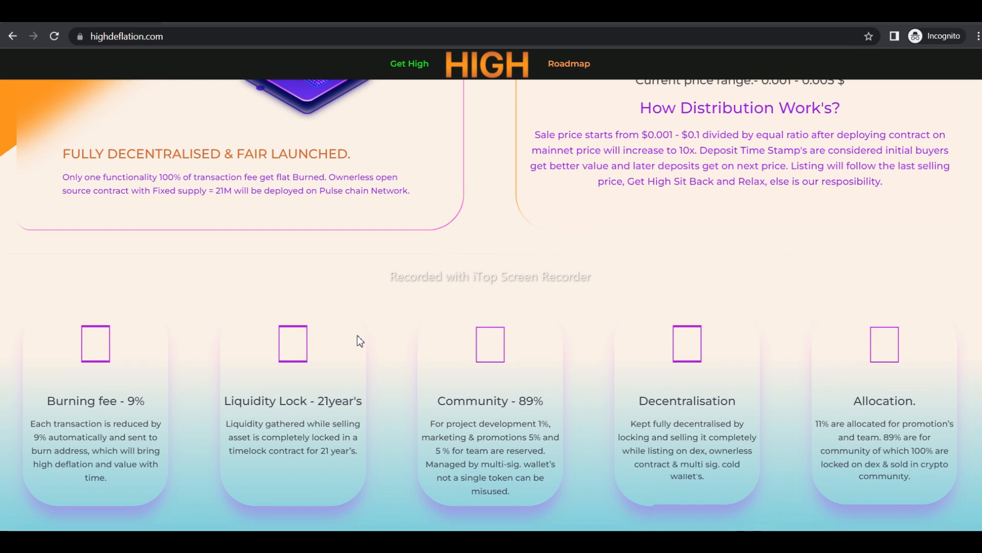
scroll("down", 3)
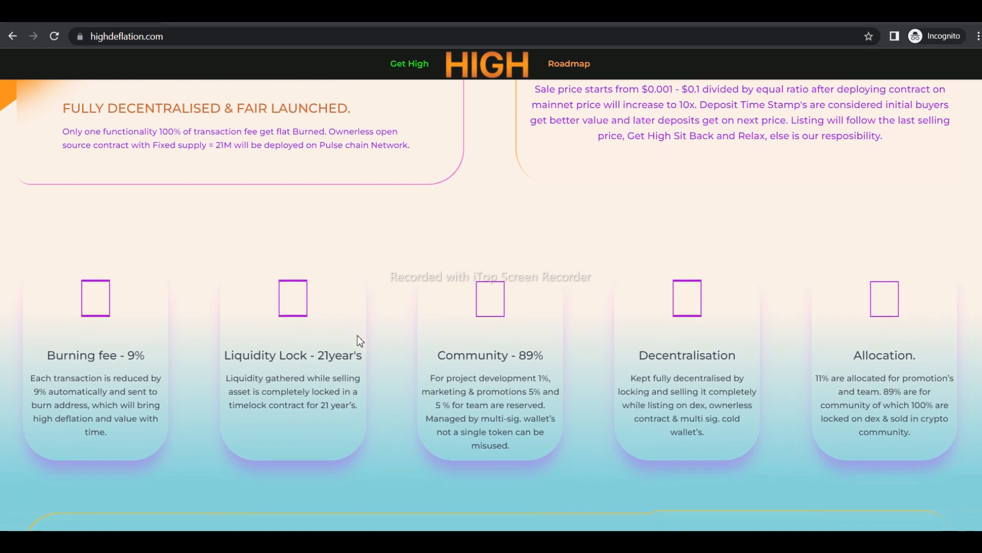
scroll("down", 3)
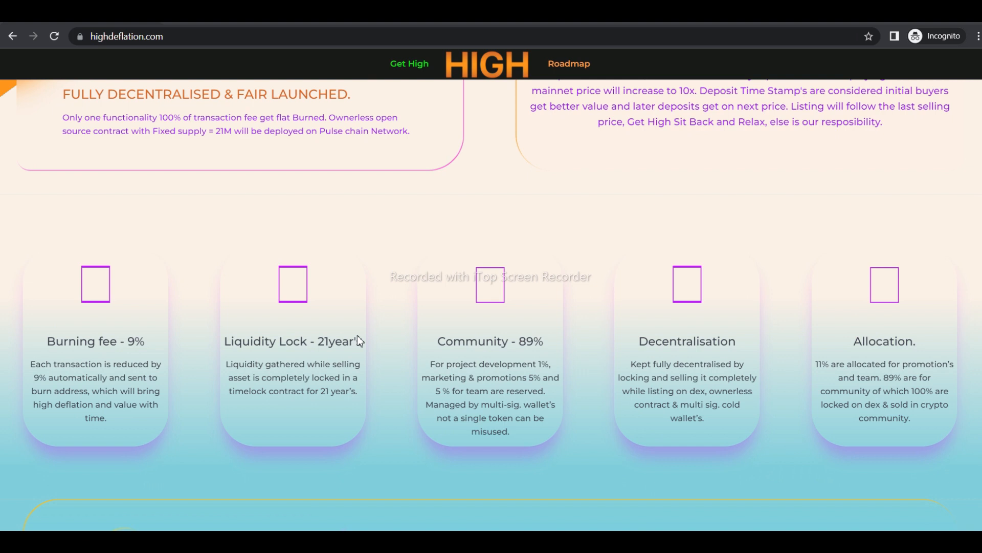
scroll("down", 3)
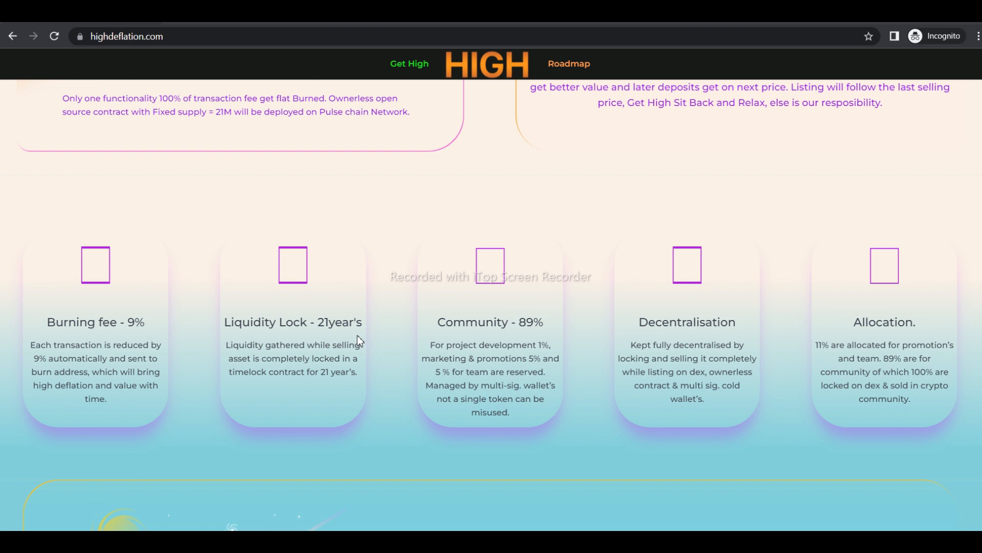
scroll("down", 3)
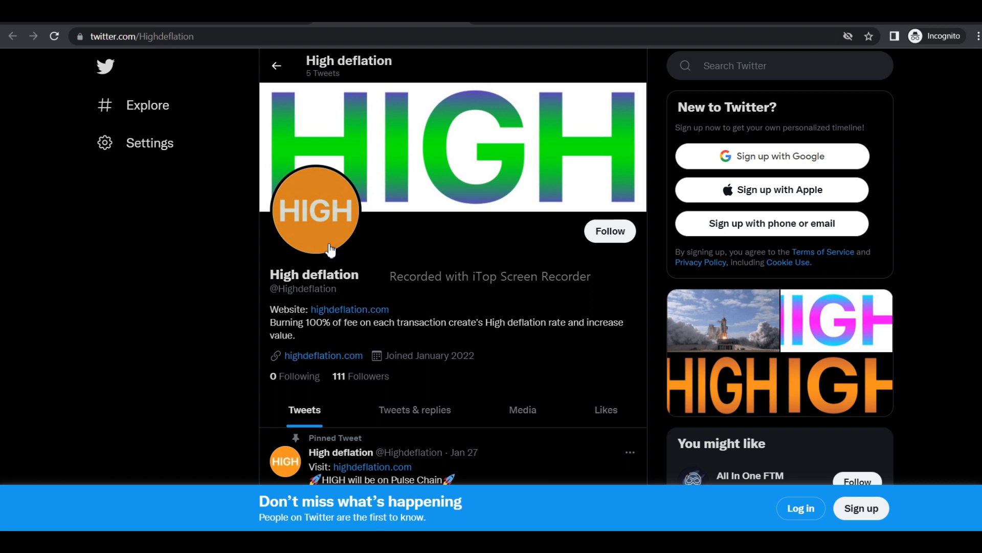
scroll("down", 3)
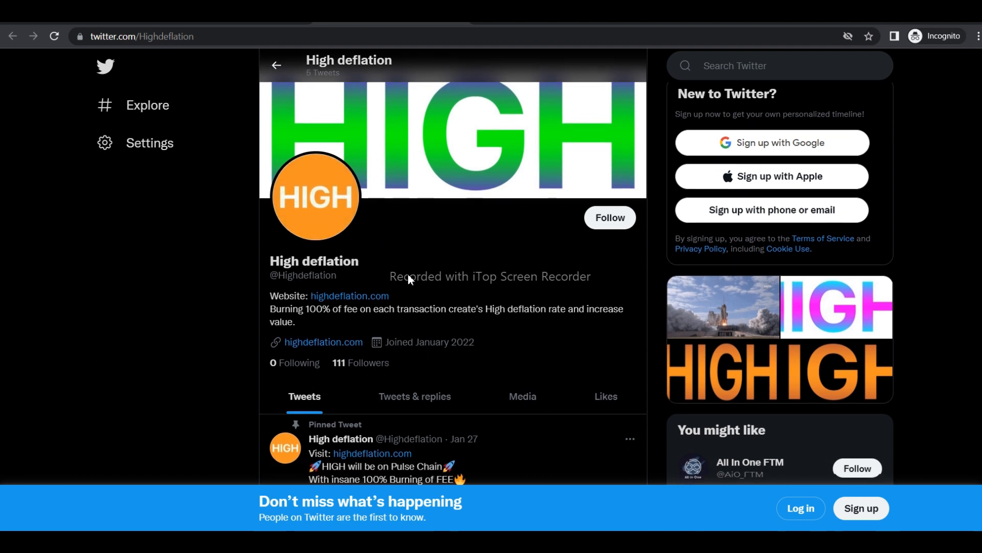
scroll("down", 3)
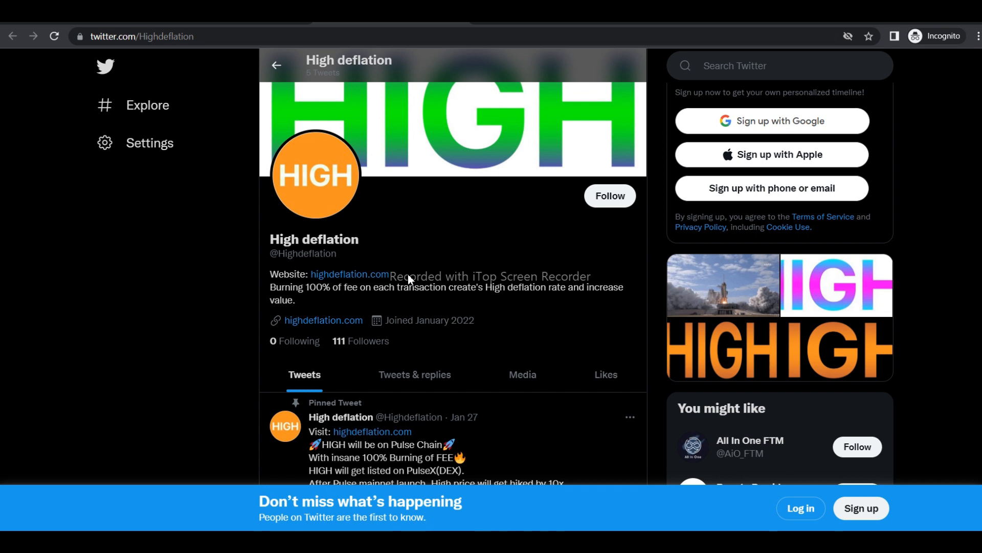
scroll("down", 3)
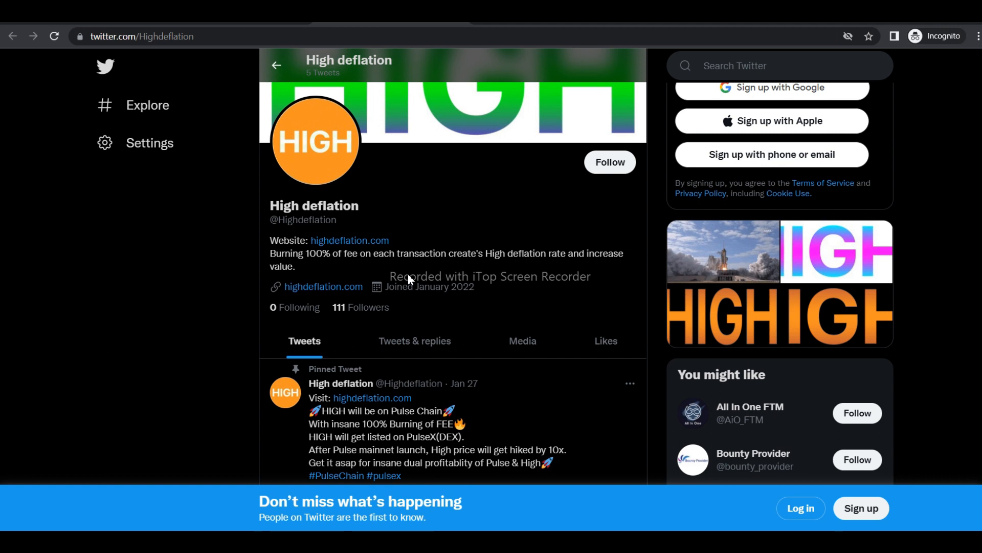
scroll("down", 3)
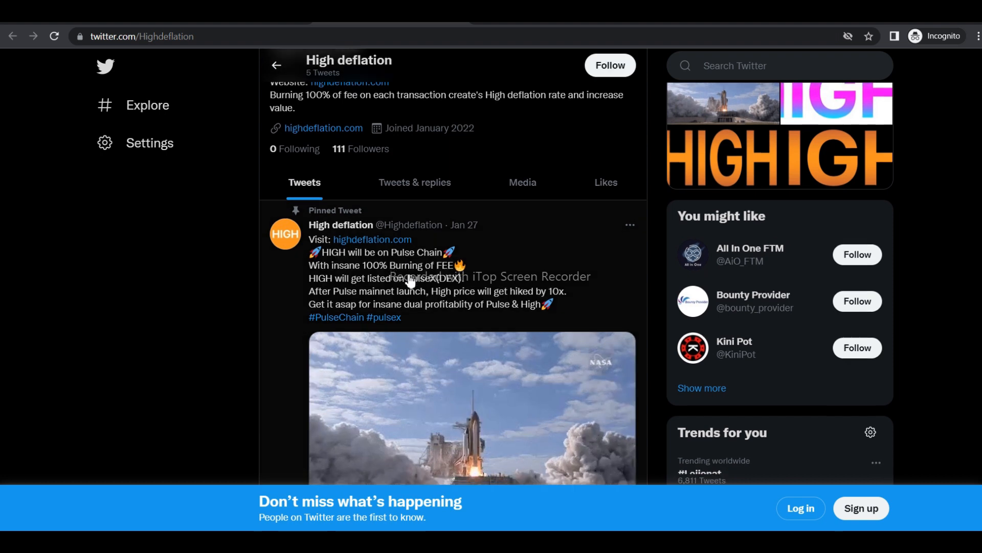
scroll("down", 3)
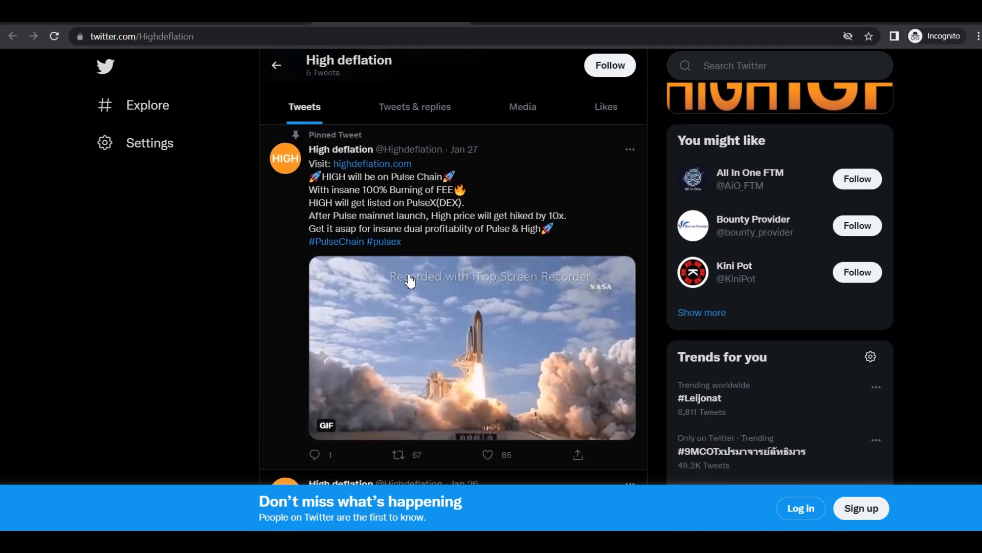
scroll("down", 3)
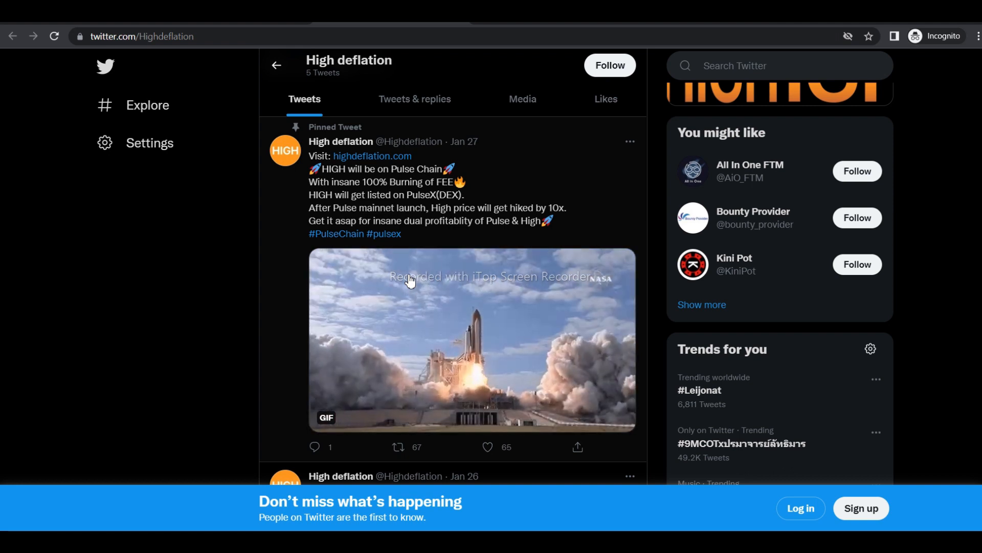
- Scroll the High deflation Twitter profile through its Jan 26 and Jan 24 tweets
scroll("down", 3)
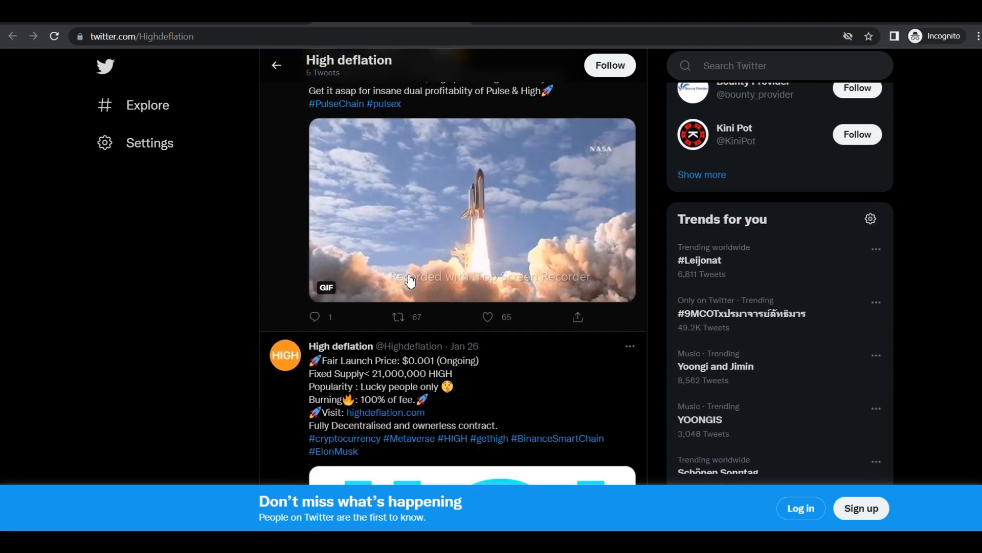
scroll("down", 3)
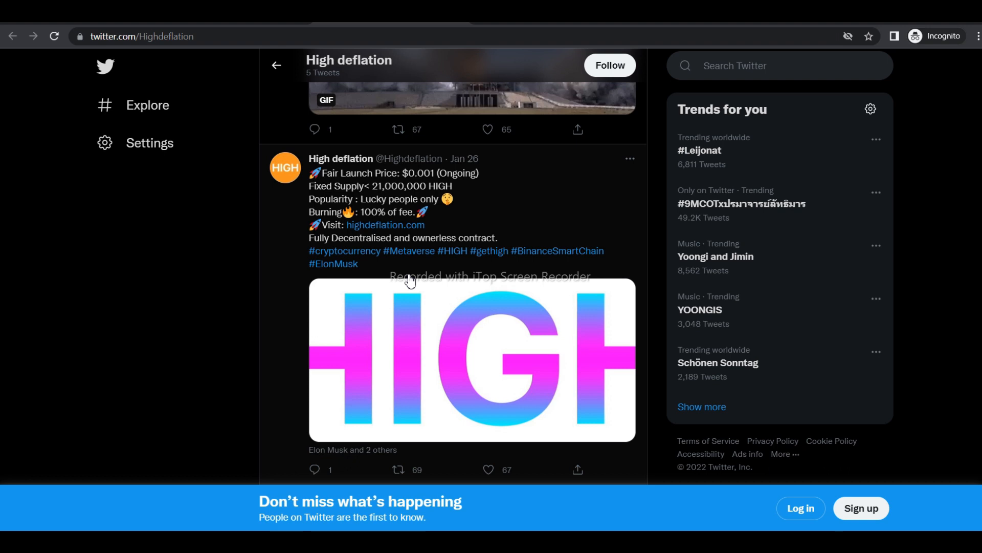
mouse_move(491, 290)
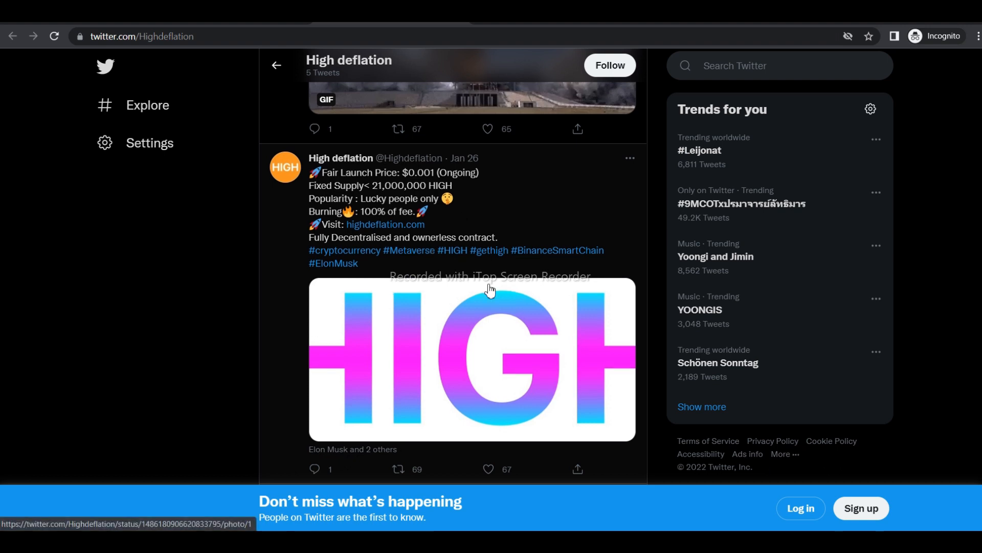
scroll("down", 3)
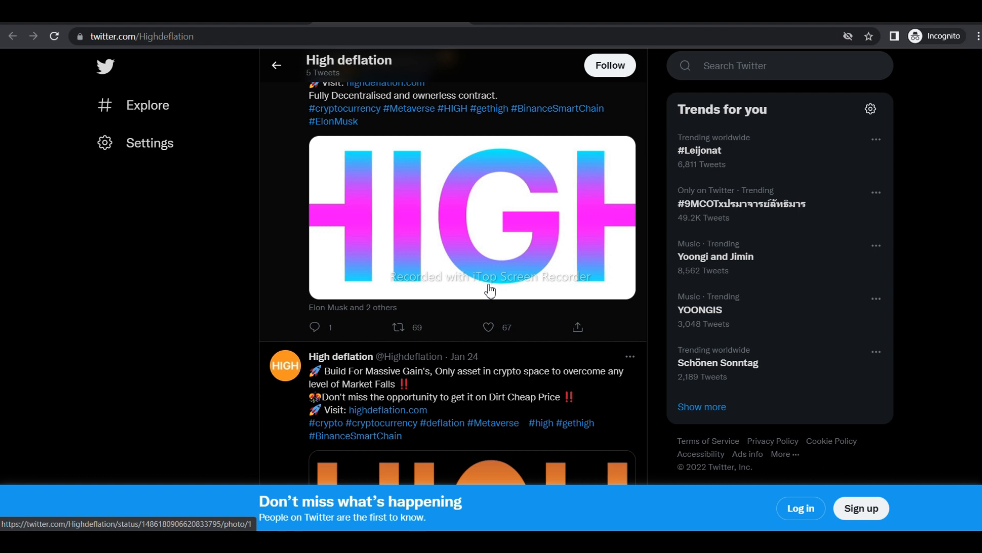
scroll("down", 3)
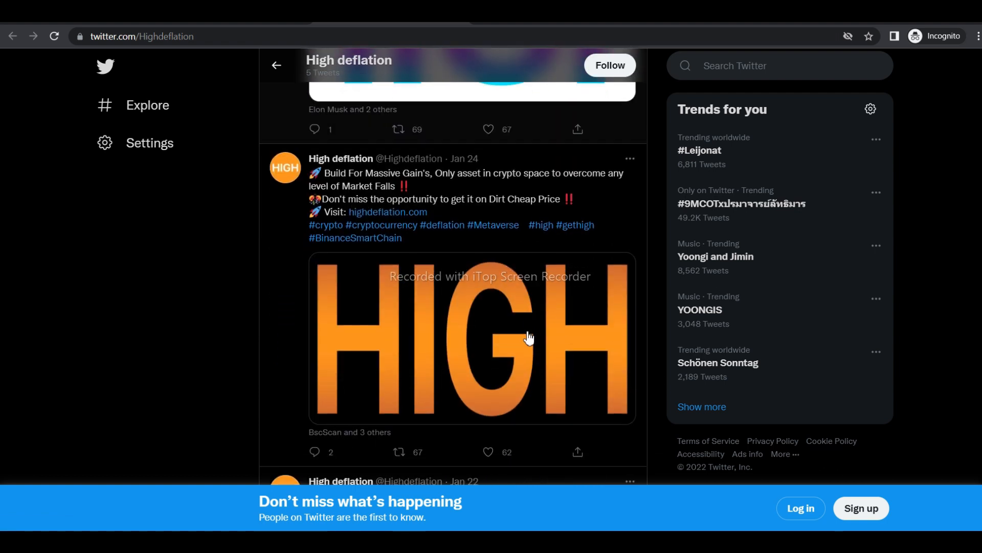
scroll("down", 3)
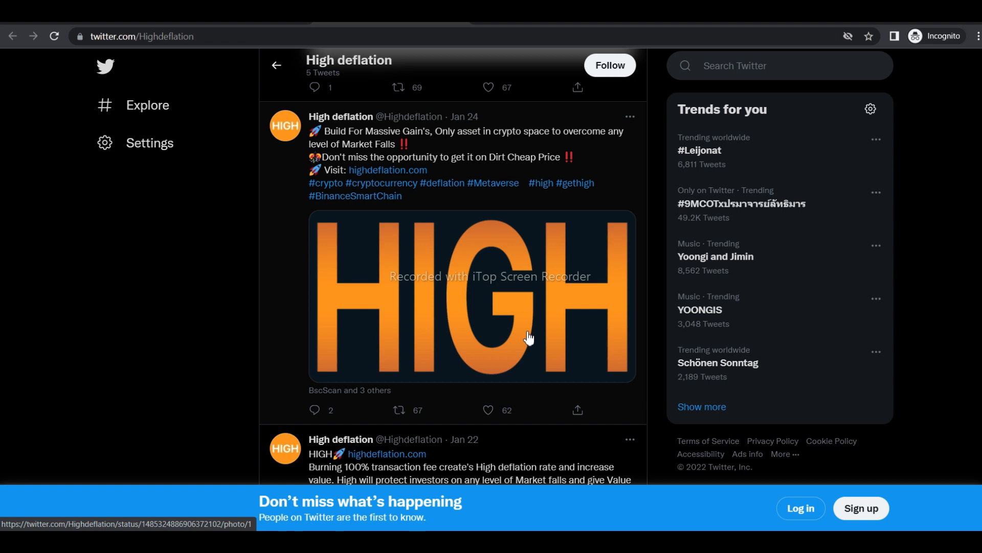
scroll("down", 3)
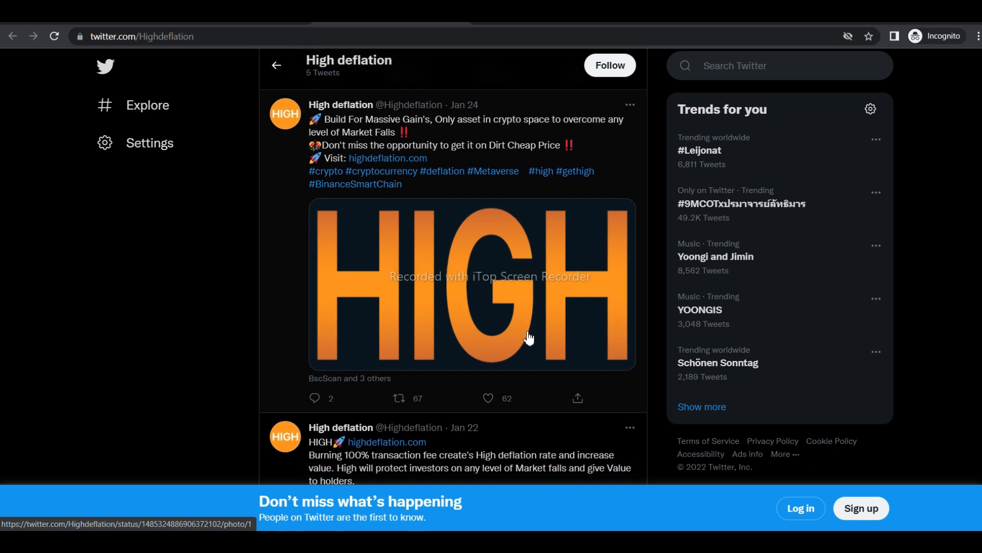
scroll("down", 3)
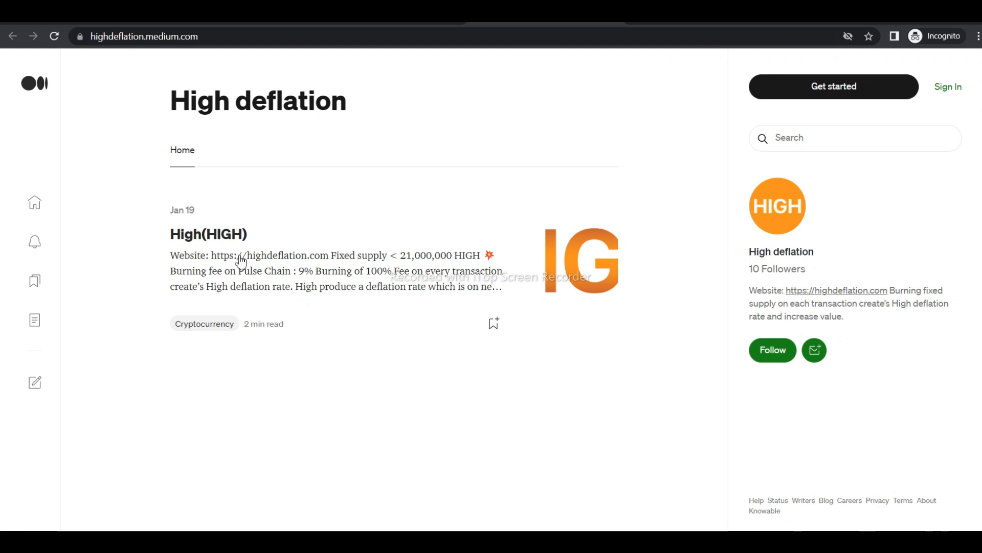
mouse_move(204, 323)
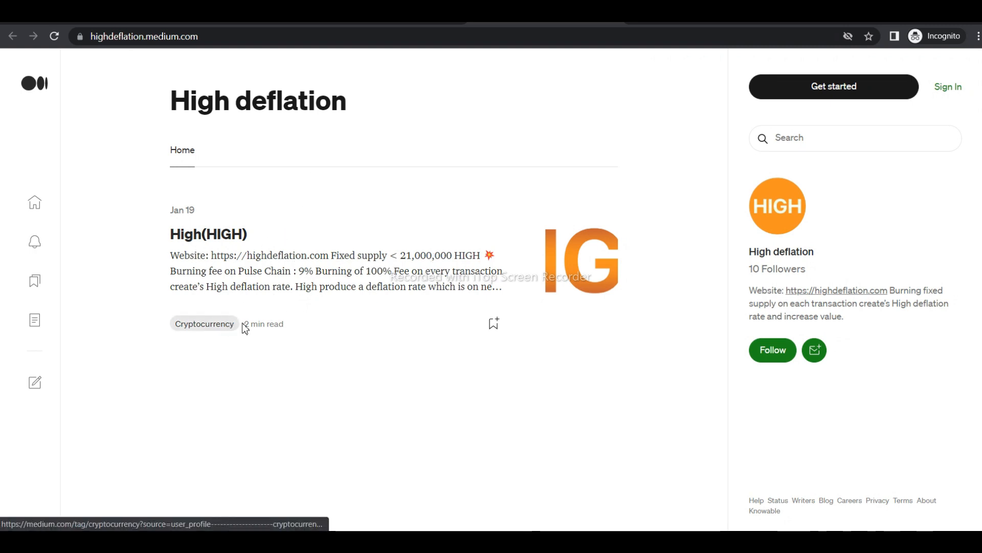
- Open the High(HIGH) Medium article and read its fixed supply section
left_click(209, 234)
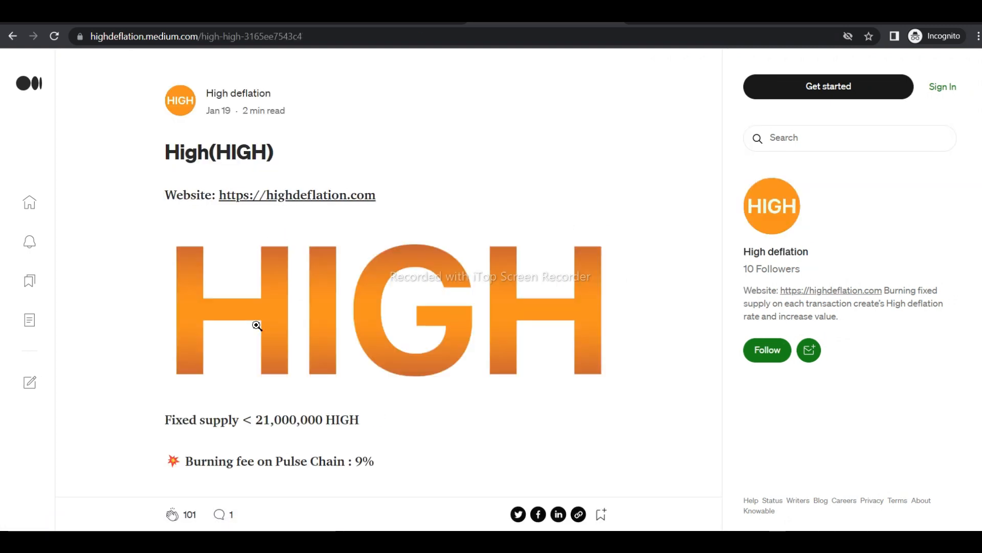
scroll("down", 3)
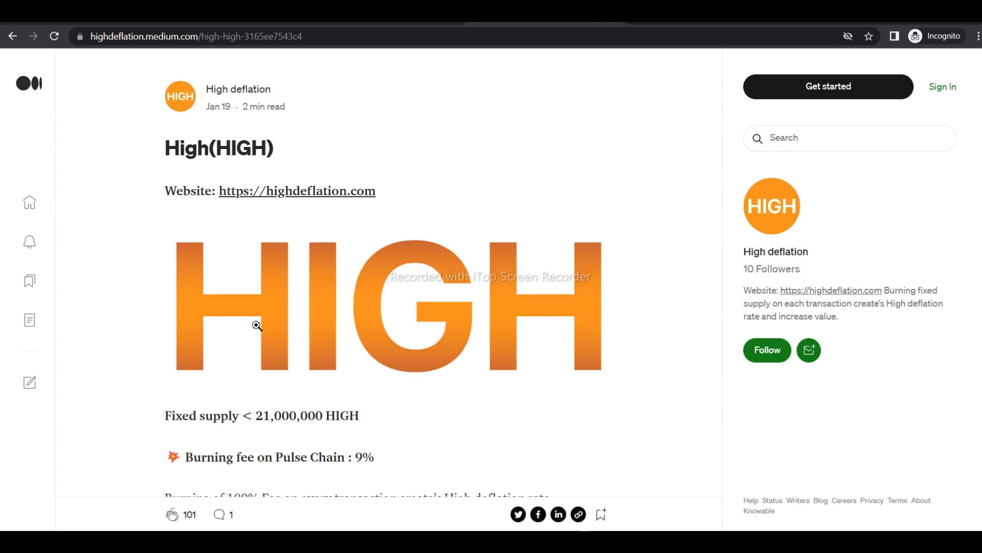
scroll("down", 3)
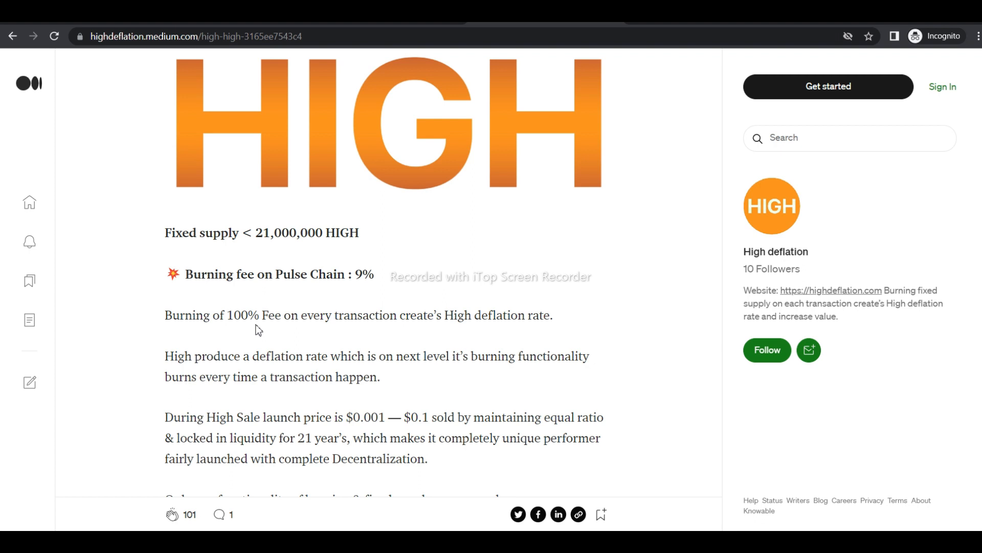
scroll("down", 3)
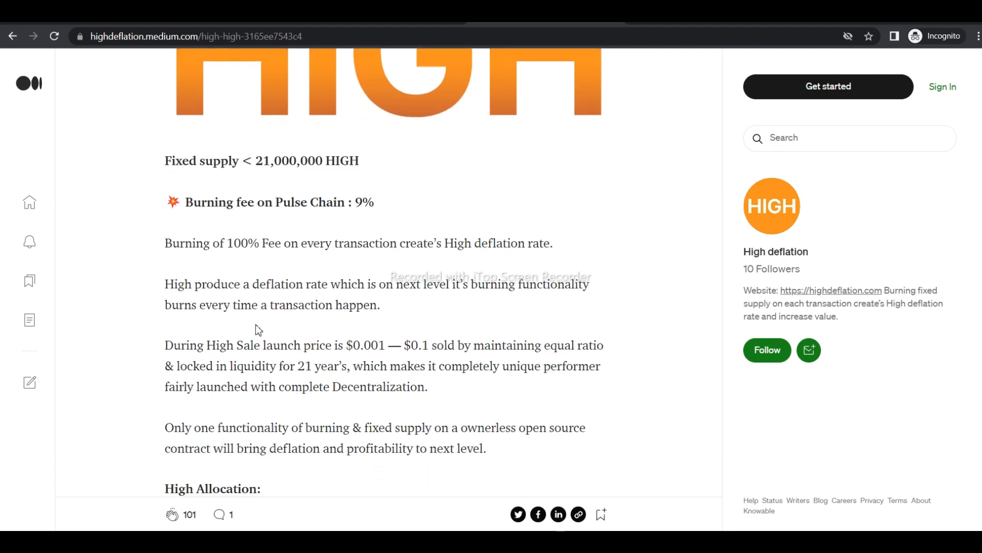
scroll("down", 3)
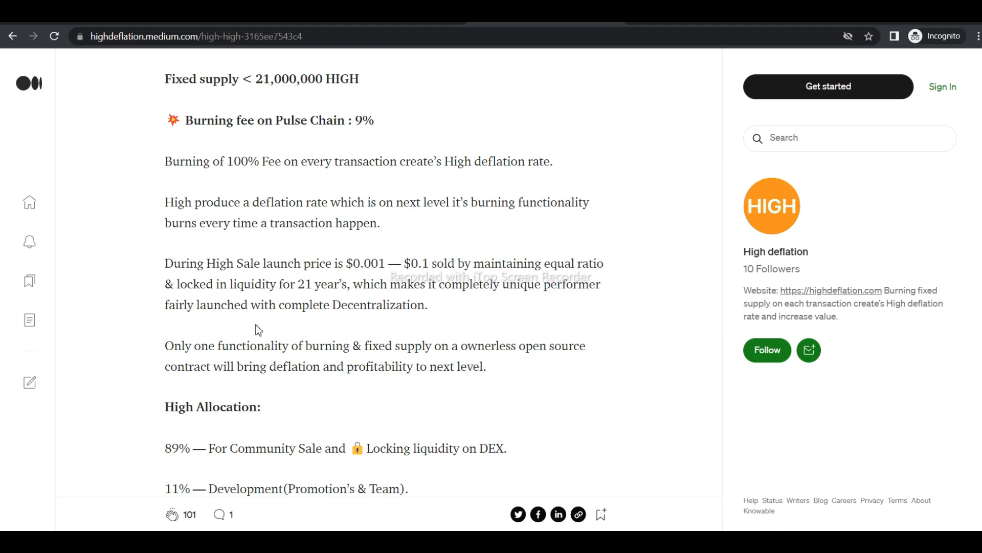
- Read on through the allocation, responsibility and Decentralisation bullet-list sections
scroll("down", 3)
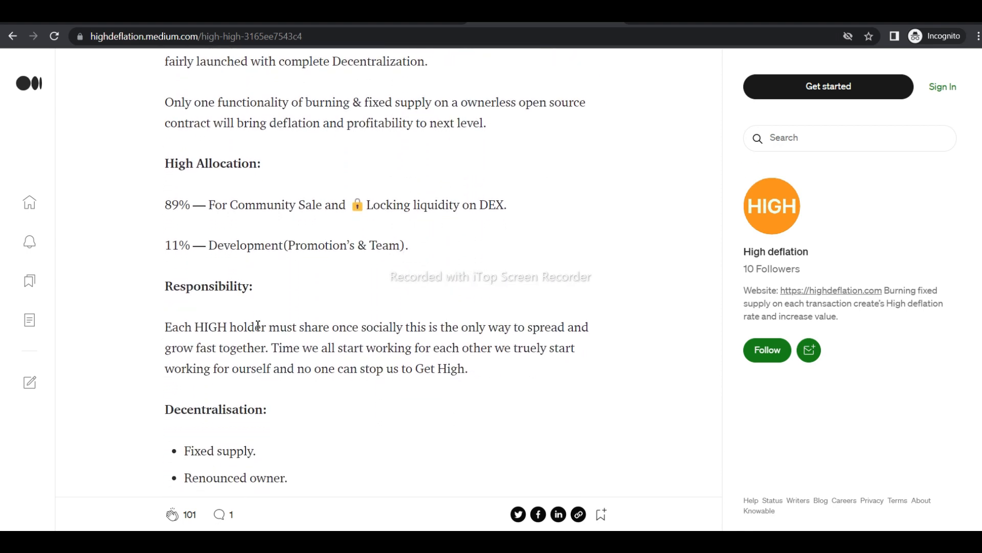
scroll("down", 3)
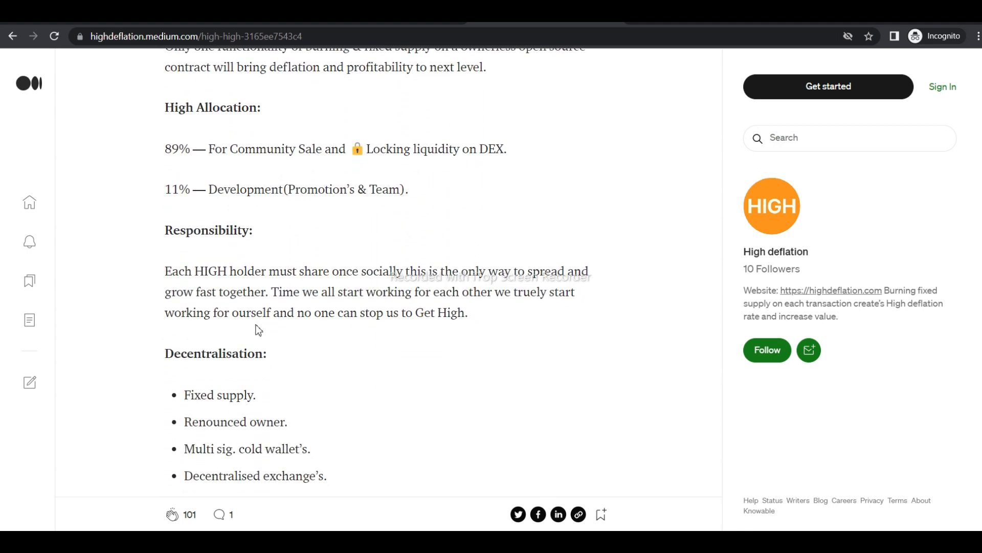
scroll("down", 3)
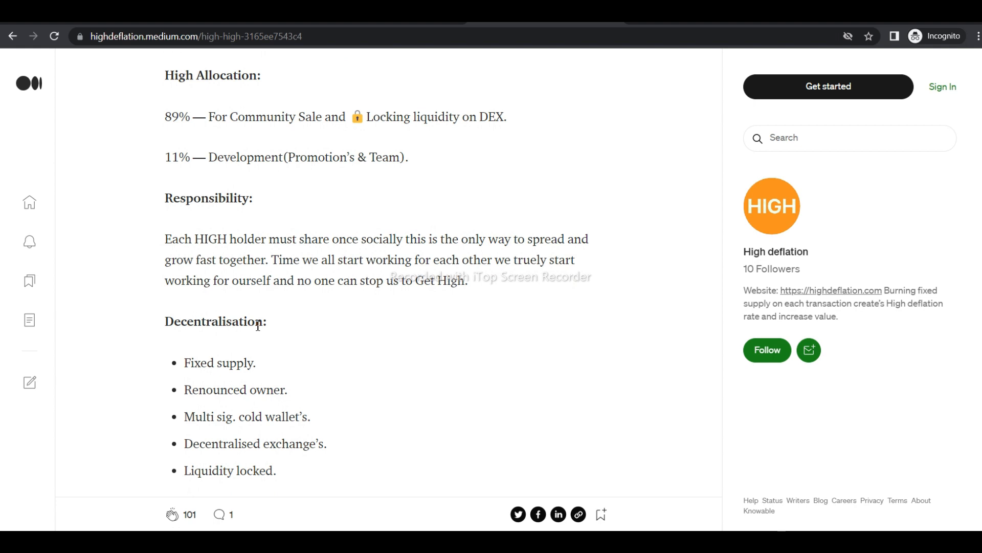
scroll("down", 3)
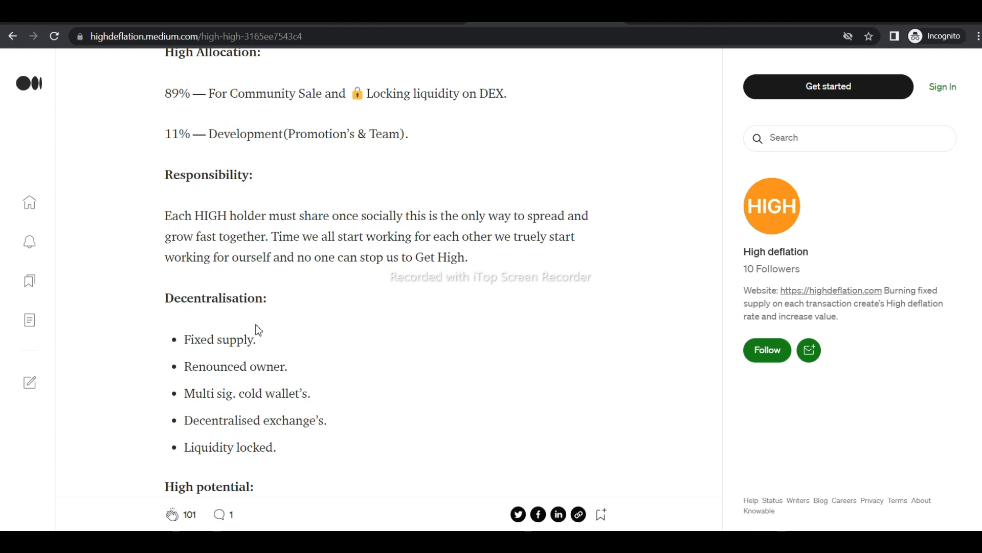
scroll("down", 3)
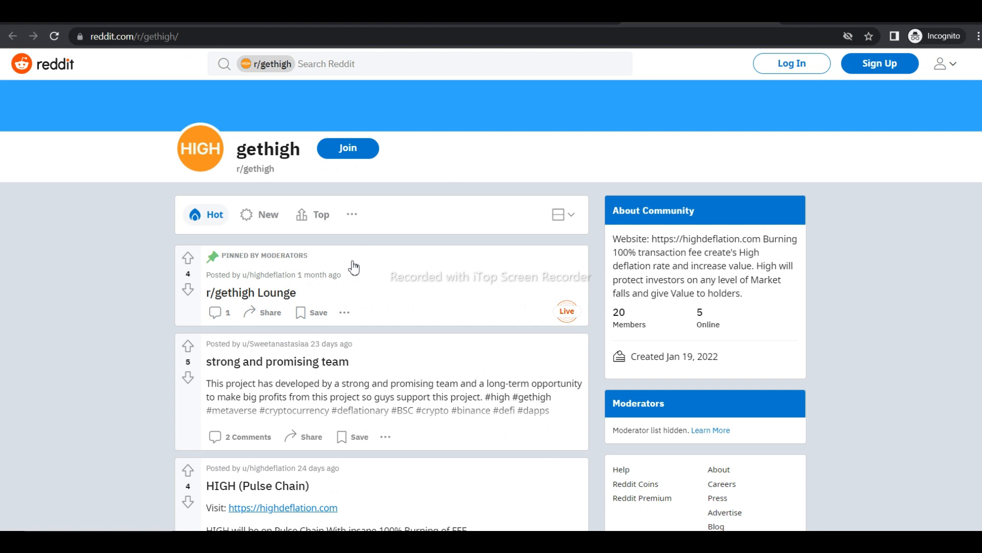
mouse_move(391, 483)
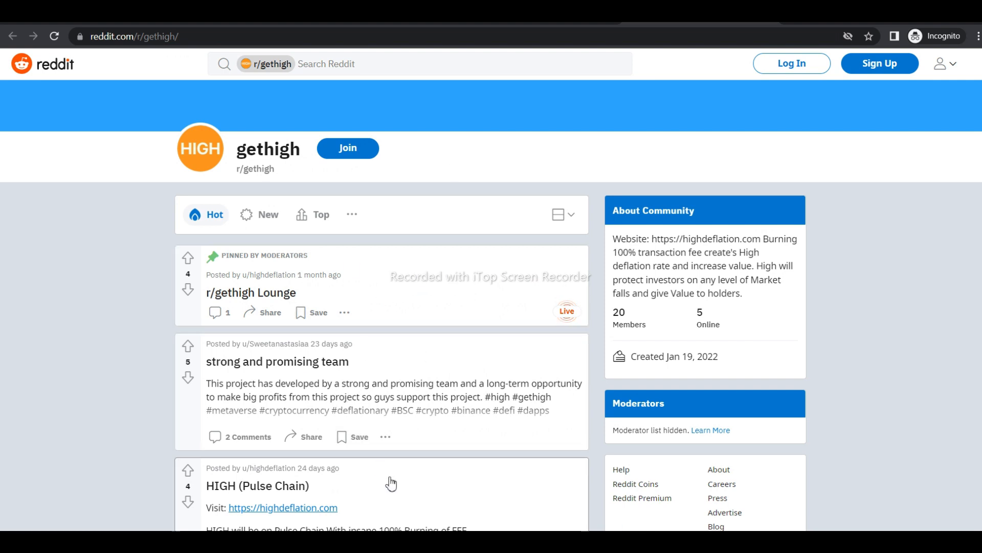
- Scroll r/gethigh's Hot feed past the pinned lounge to the HIGH (Pulse Chain) and Get High posts
scroll("down", 3)
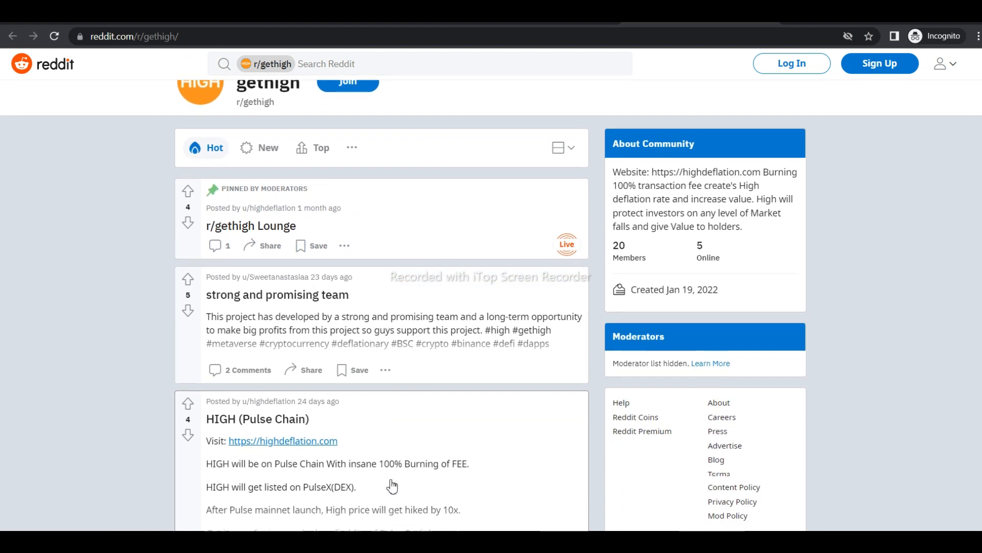
scroll("down", 3)
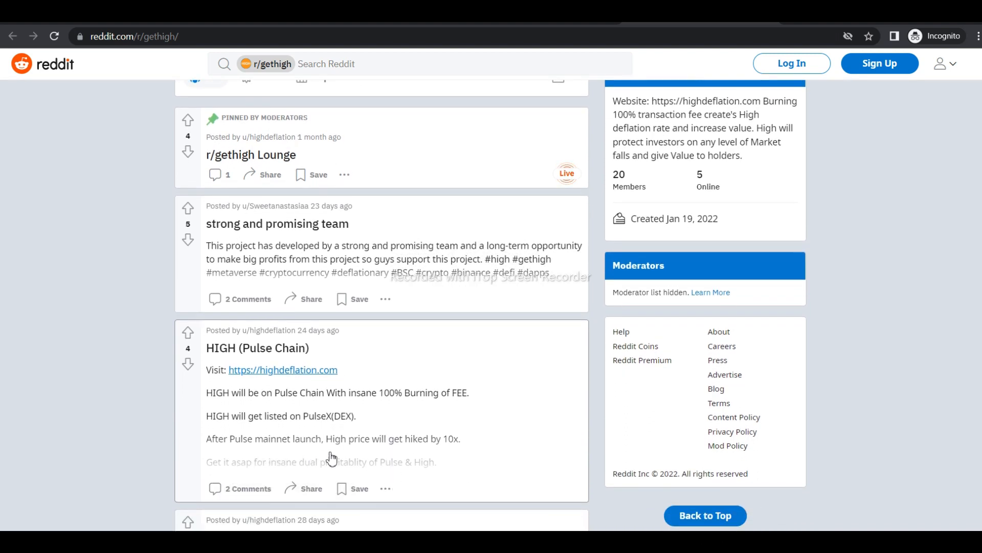
left_click(257, 348)
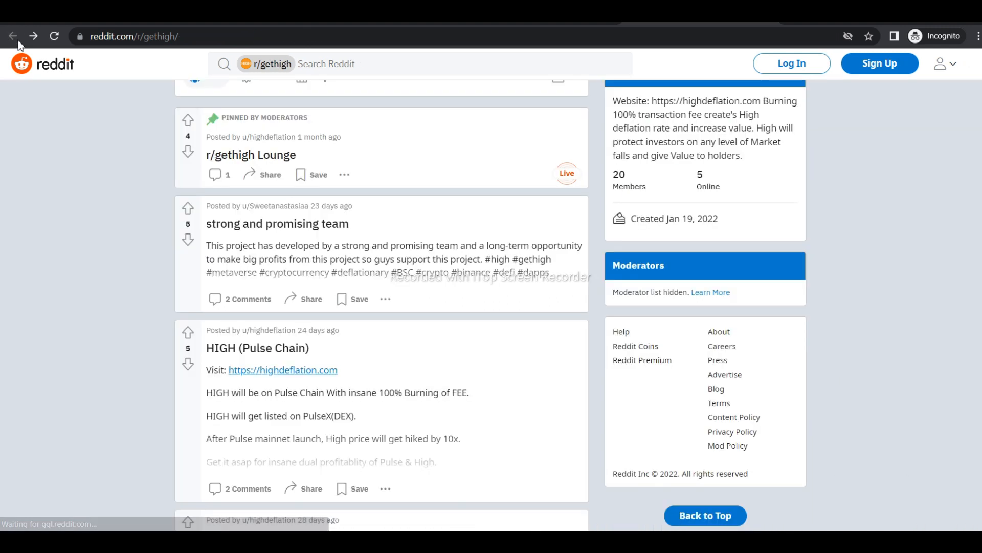
scroll("down", 3)
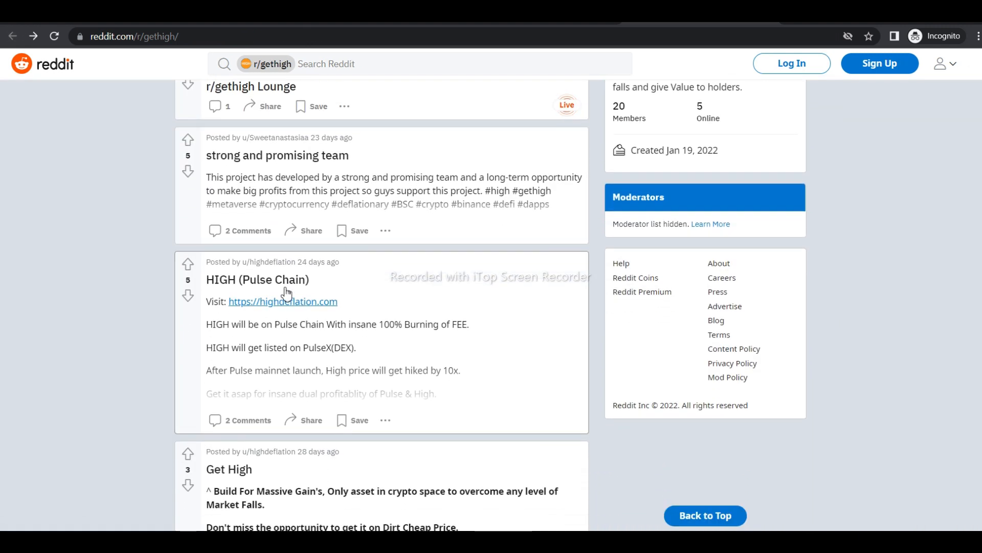
scroll("down", 3)
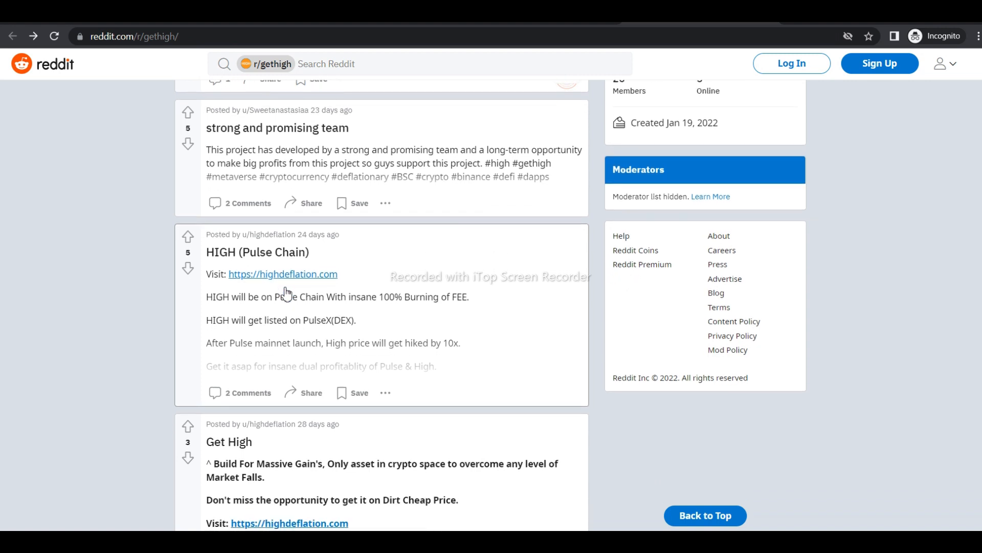
scroll("down", 3)
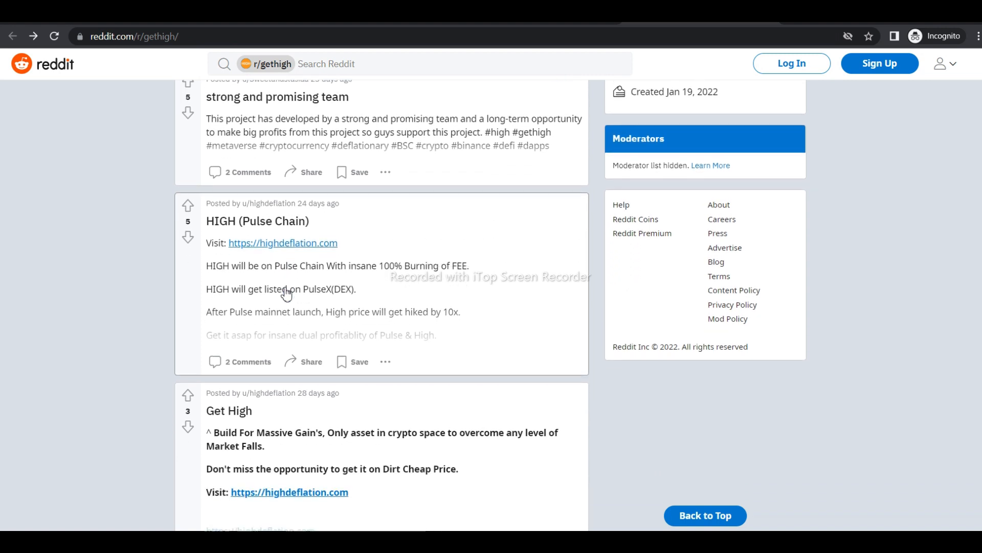
scroll("down", 3)
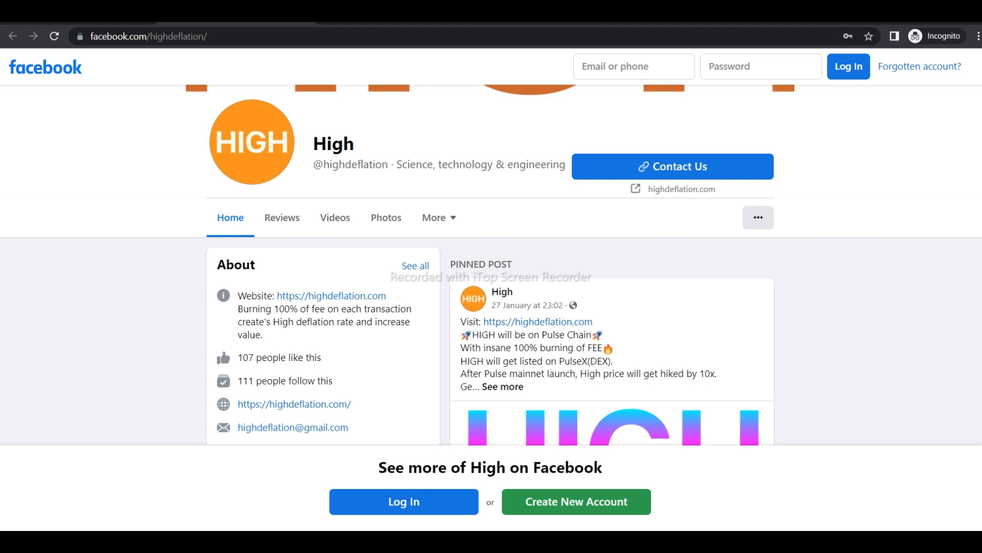
- Scroll the High Facebook page through its about details, pinned post and photos
scroll("down", 3)
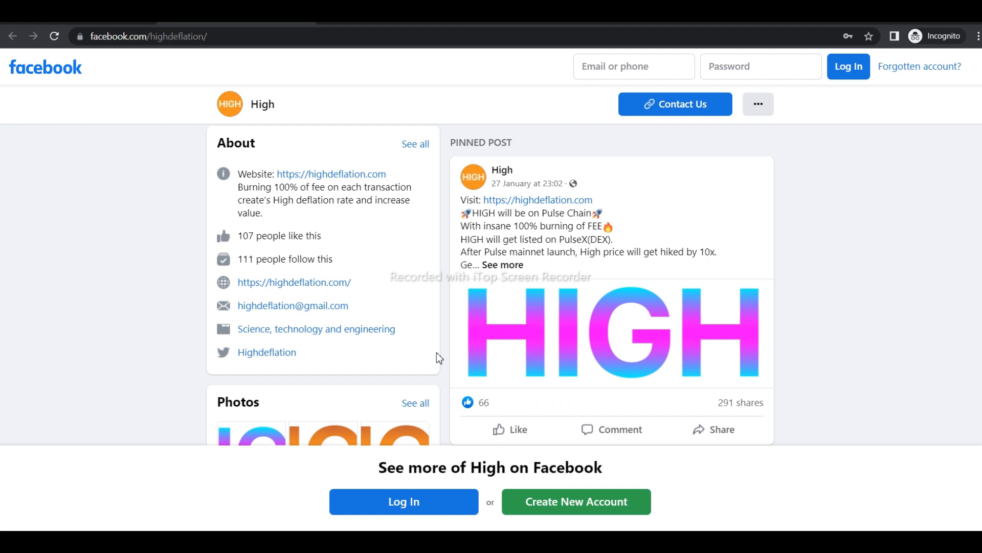
scroll("down", 3)
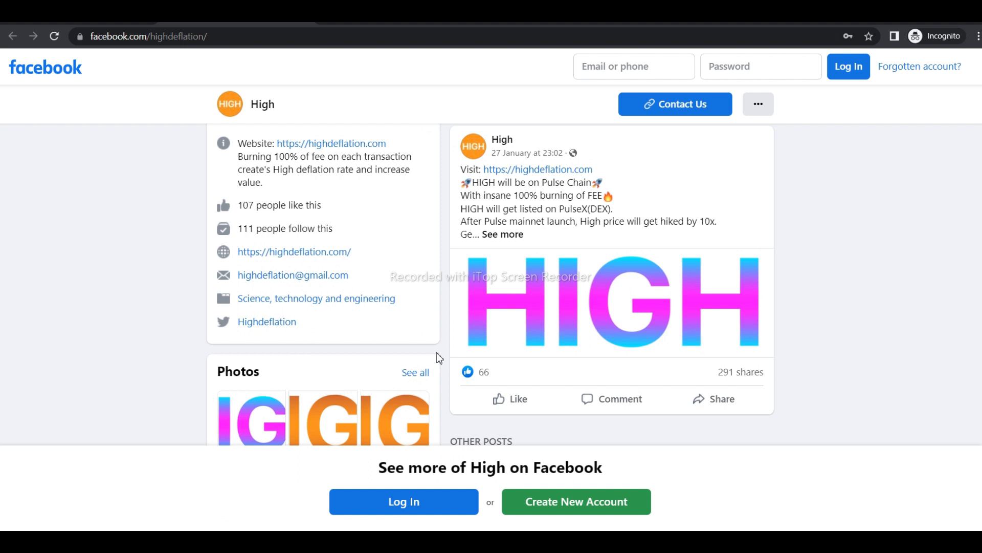
scroll("down", 3)
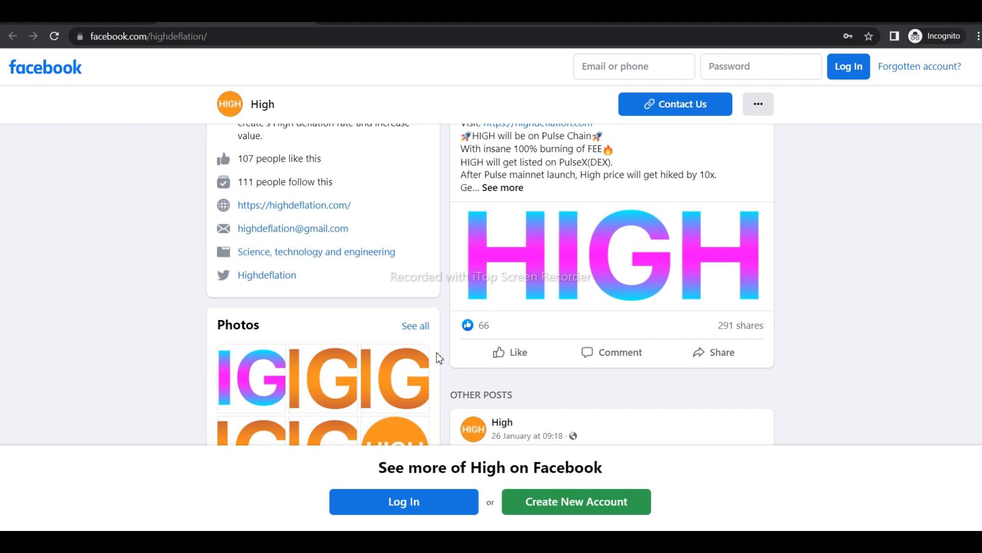
left_click(404, 501)
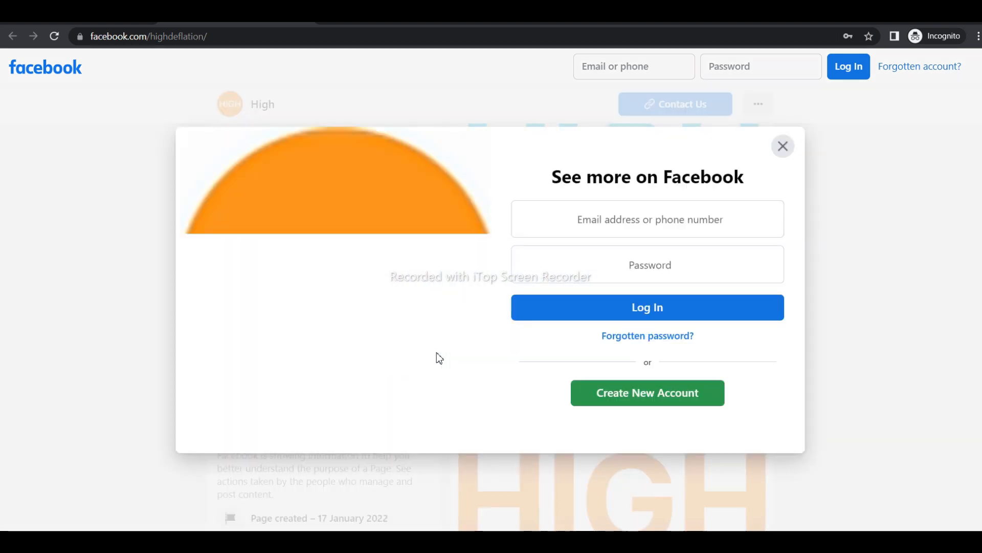
- Dismiss the sign-in popup and scroll Other Posts to the 26 and 24 January posts
left_click(783, 146)
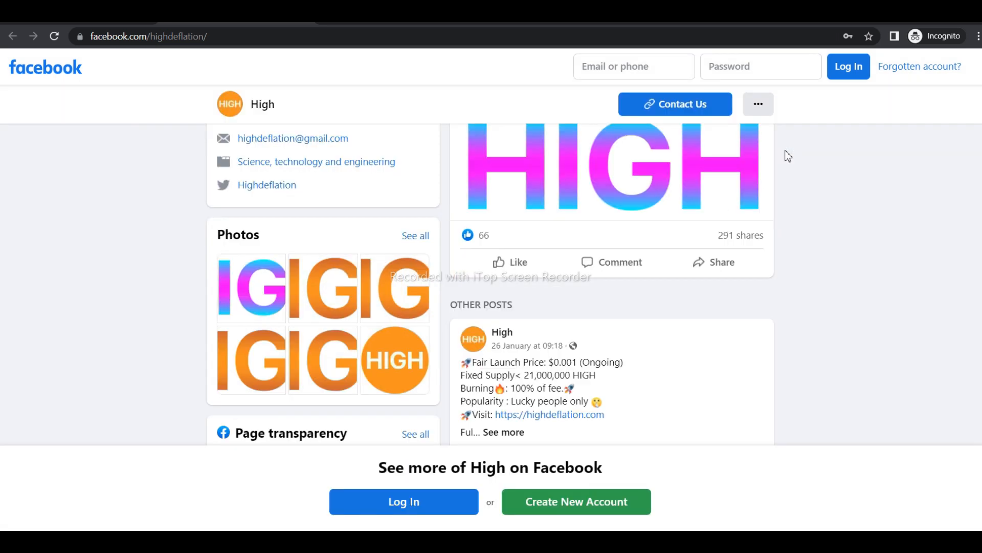
scroll("down", 3)
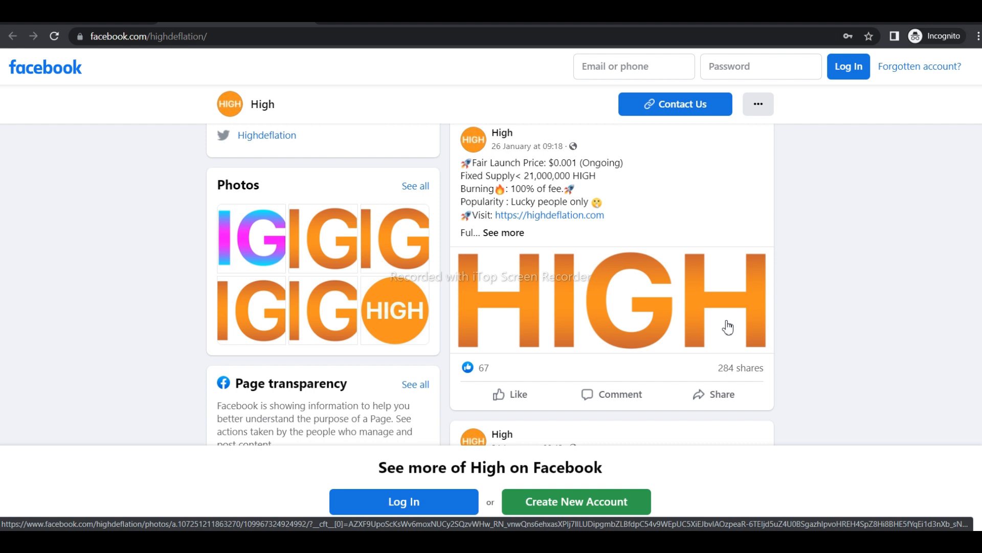
scroll("down", 3)
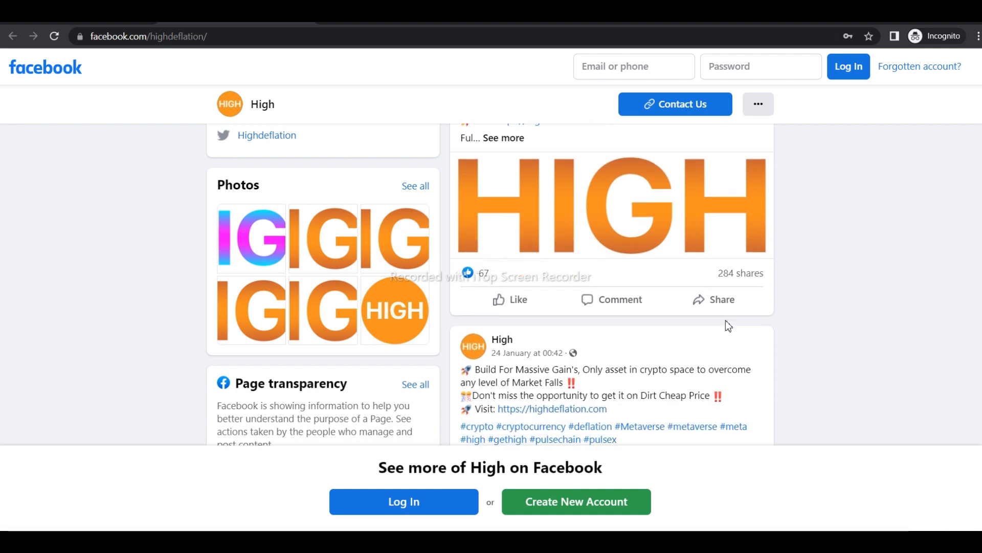
scroll("down", 3)
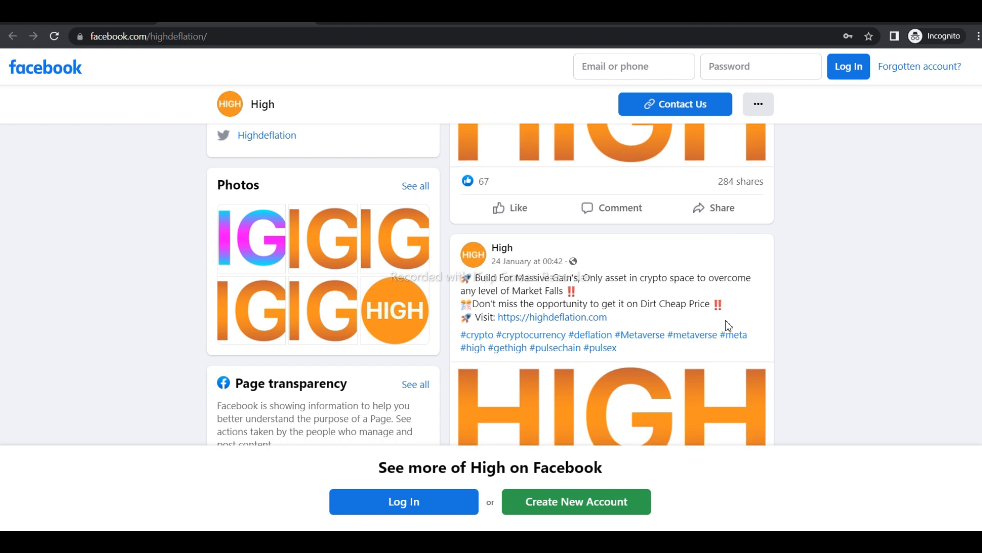